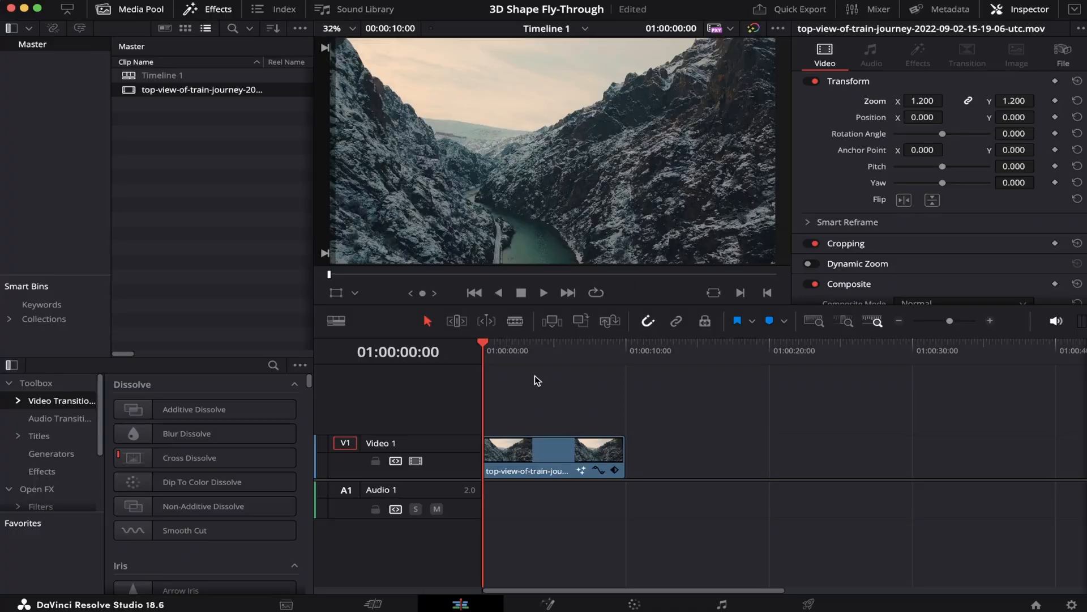
mouse_move(541, 406)
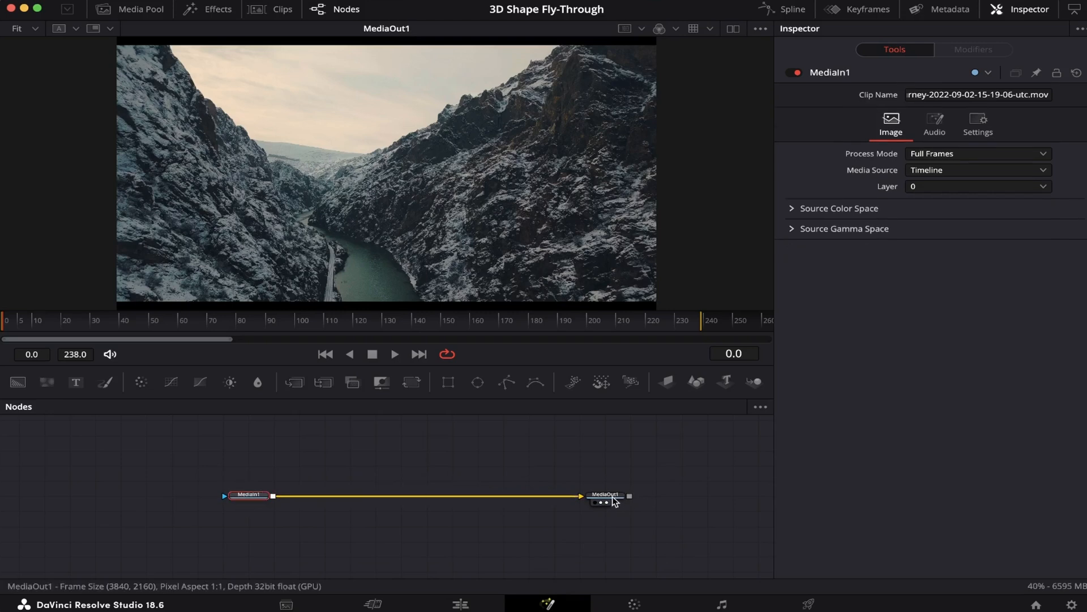
- Inspect the clip's MediaOut1 output node in the Fusion page
click(605, 495)
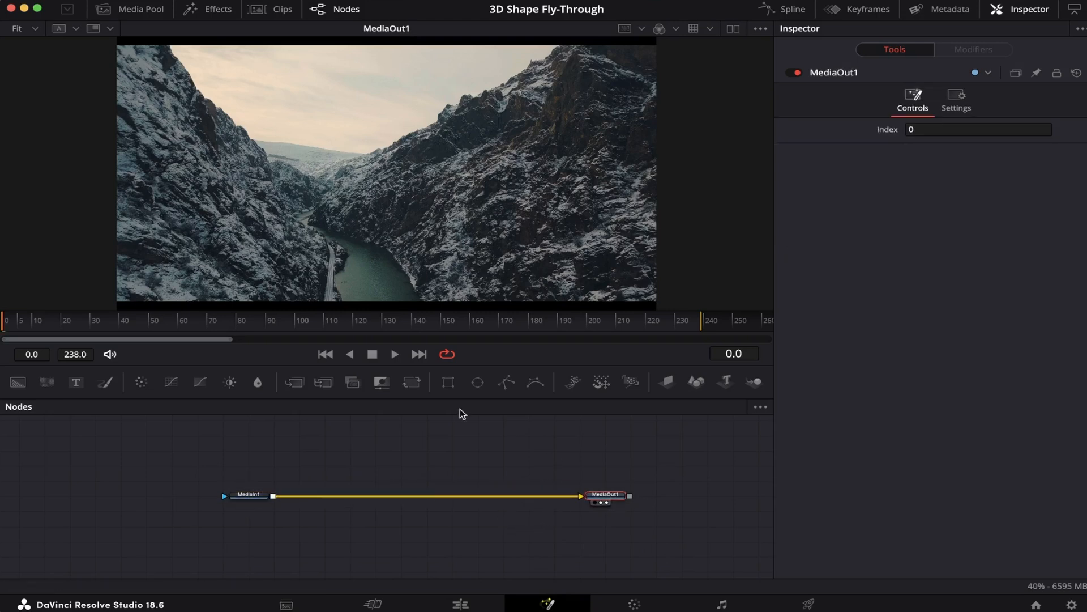
mouse_move(409, 525)
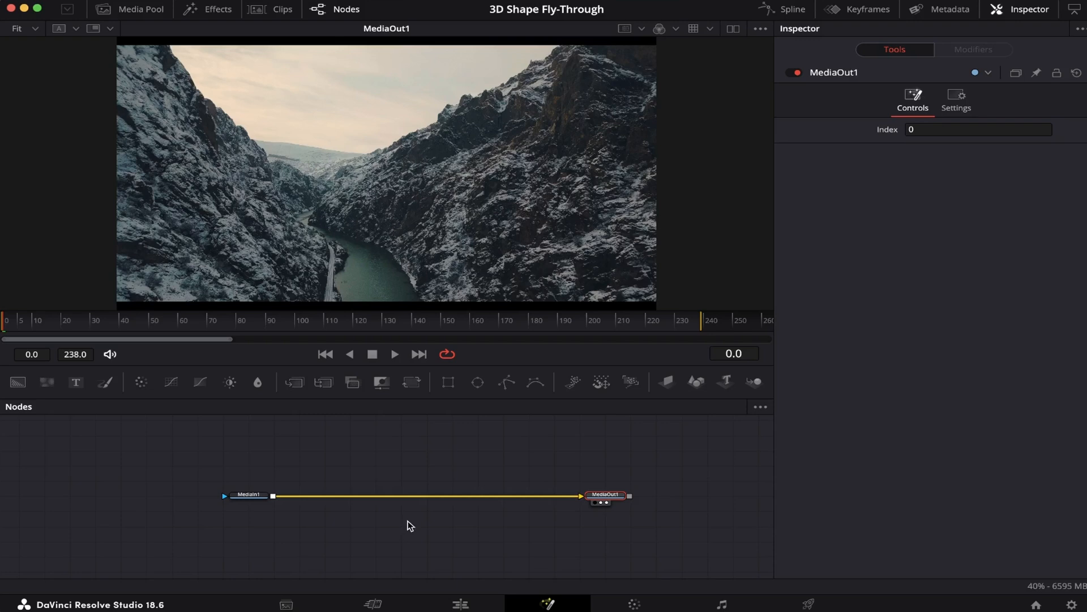
mouse_move(506, 454)
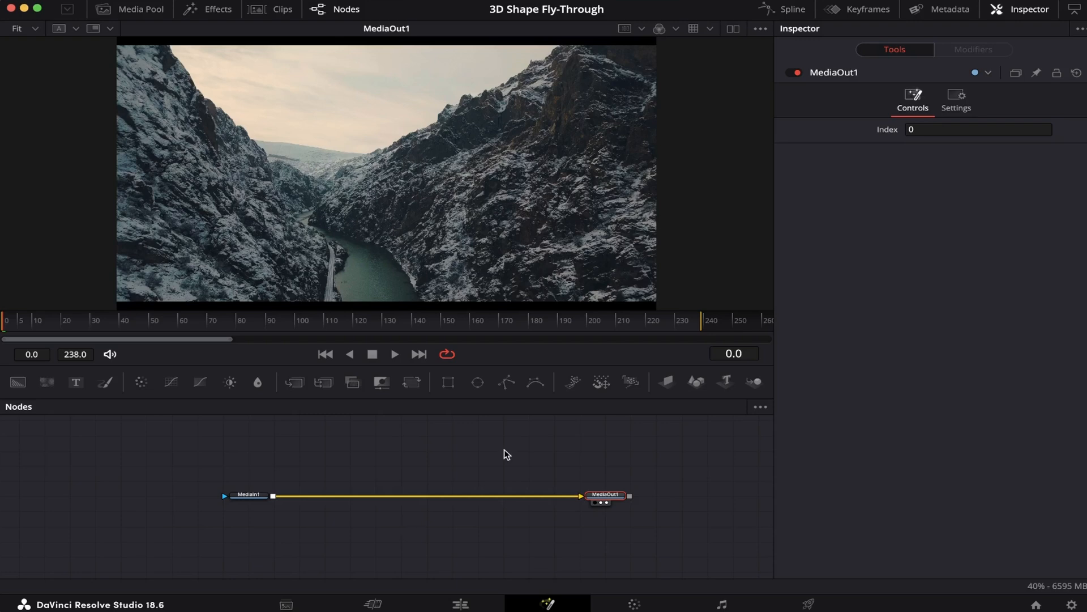
- Add an sRectangle shape node and show it in the viewer
key(shift+space)
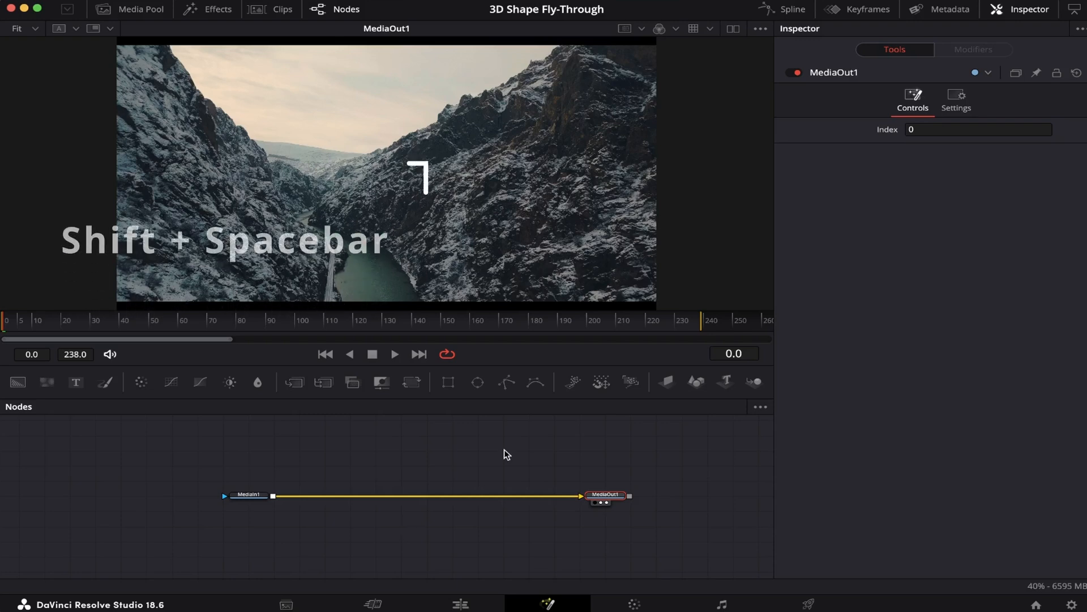
text(rende)
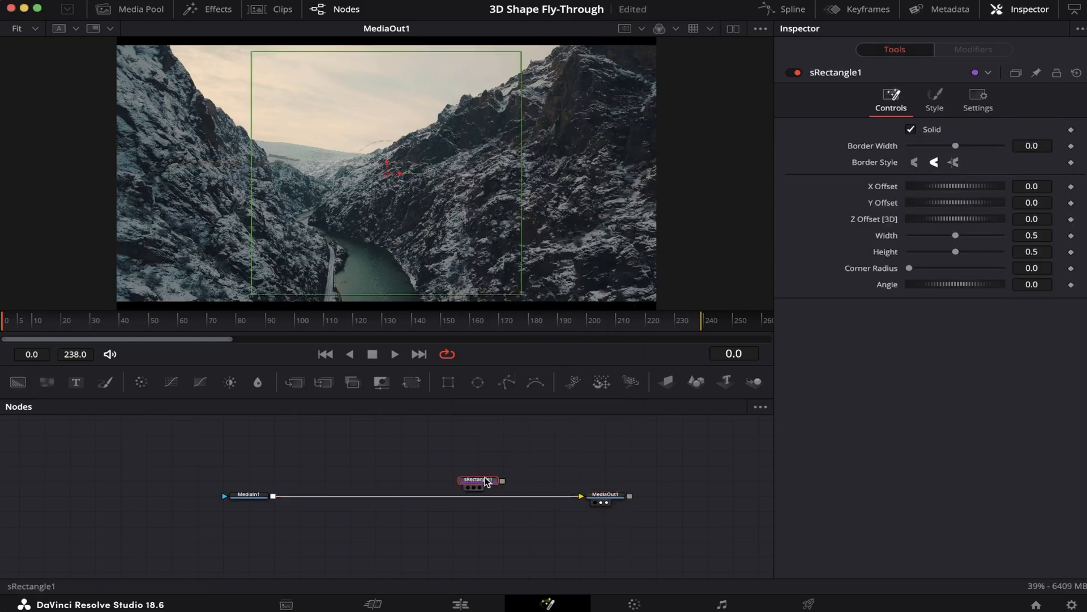
drag(476, 482, 429, 450)
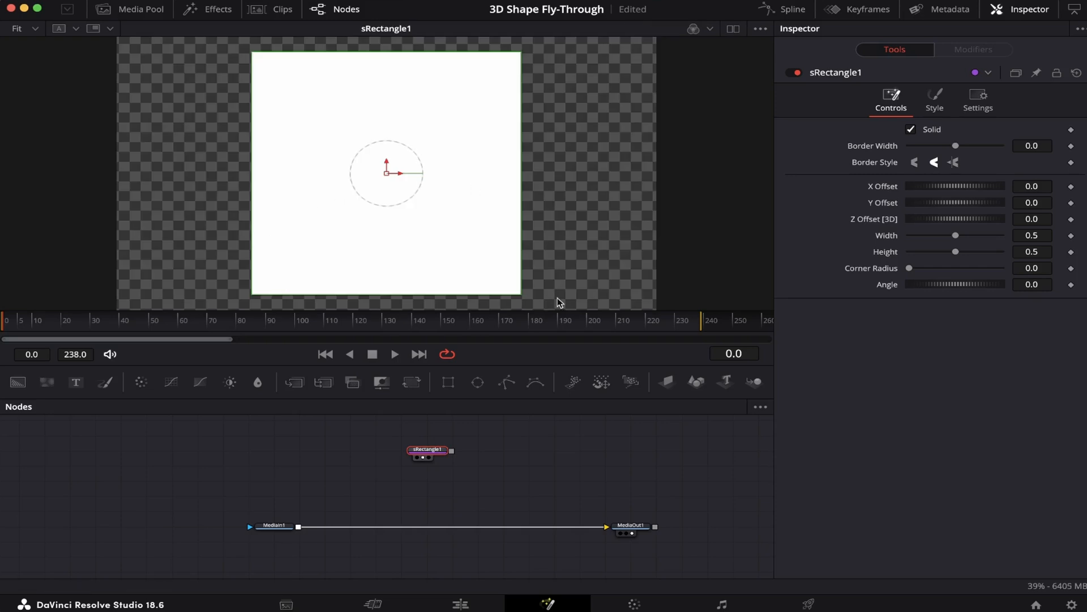
mouse_move(613, 300)
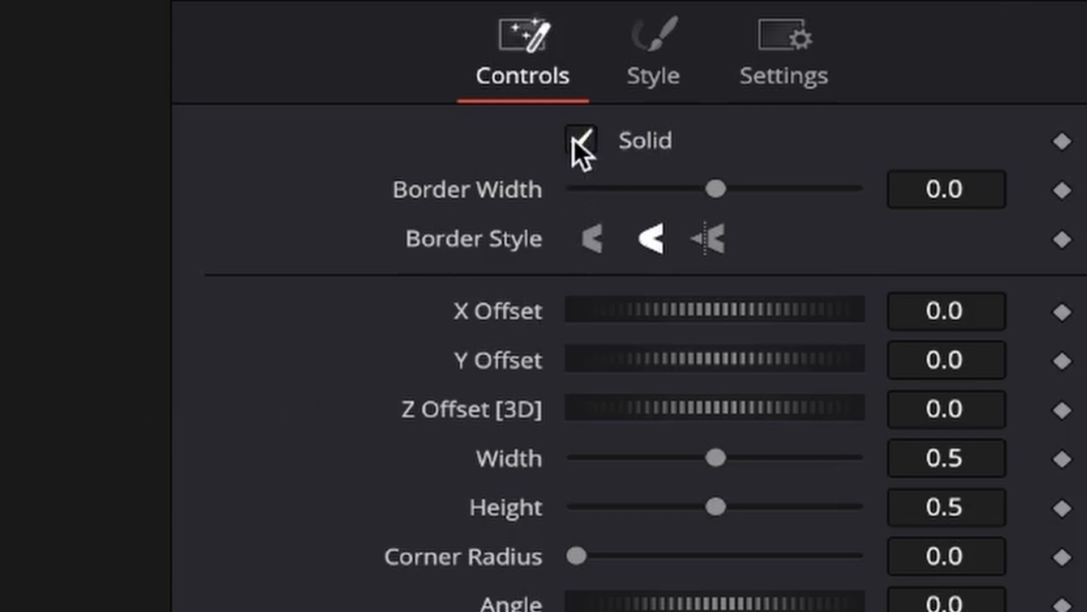
- Make the rectangle a hollow outline with a thicker border, rotated 45 degrees
click(580, 140)
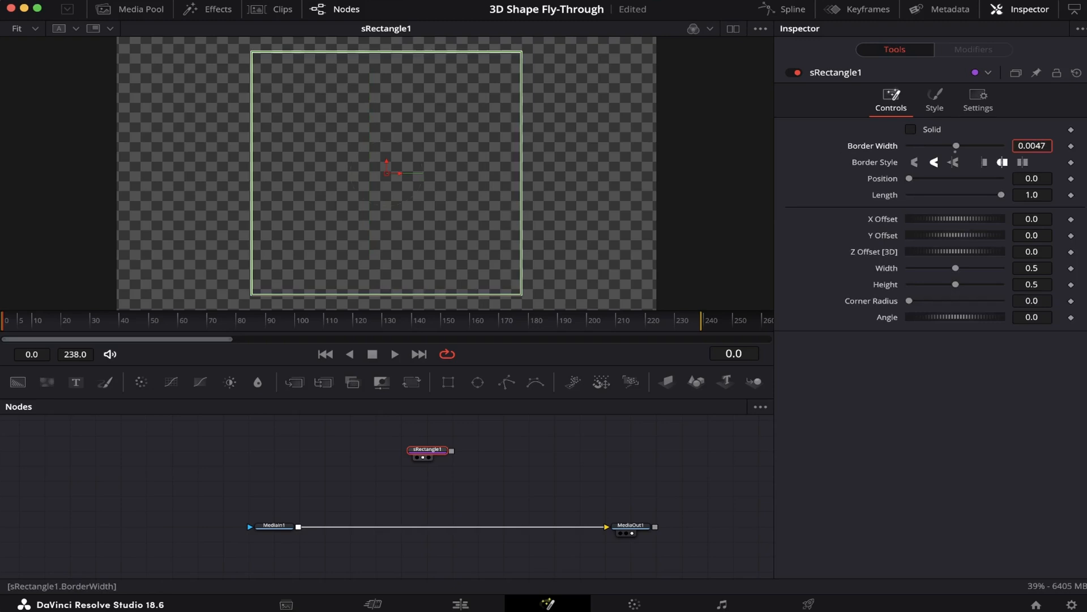
drag(956, 146, 960, 146)
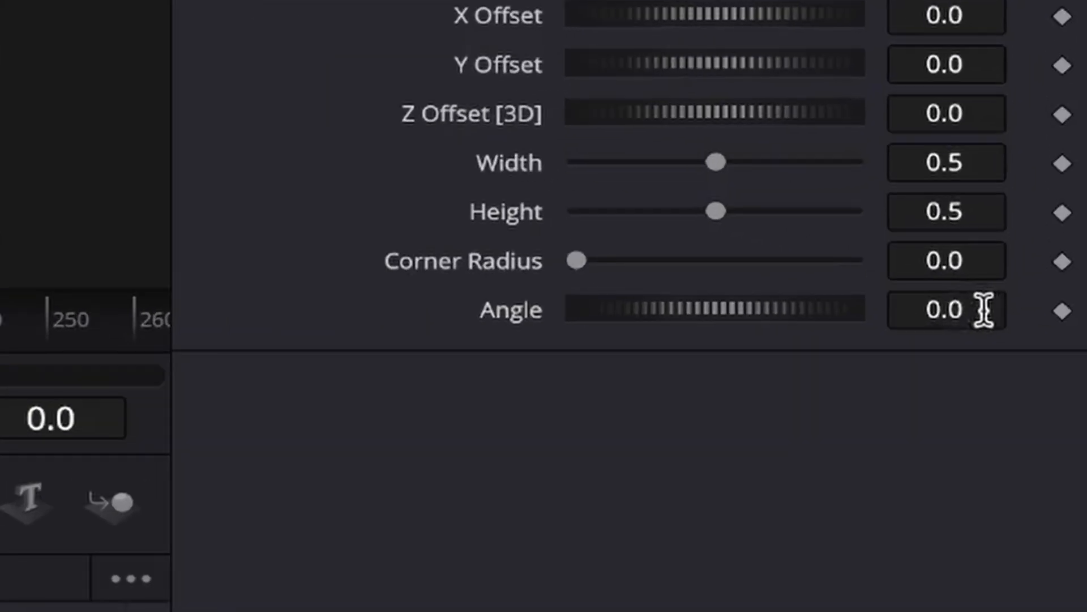
text(45)
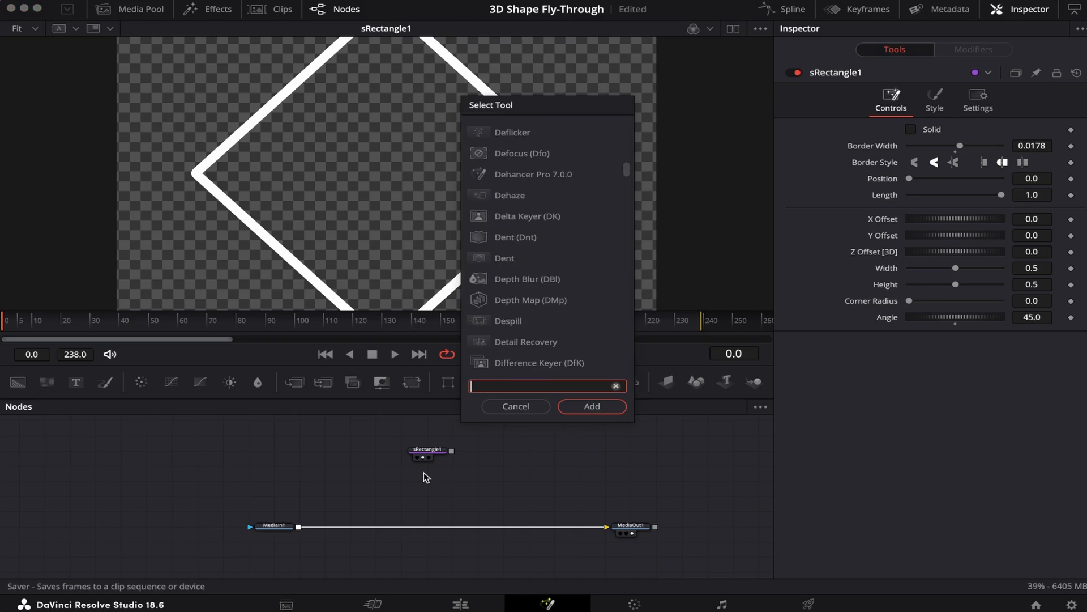
- Add an sEllipse node as a hollow ring with a thicker border
text(sel)
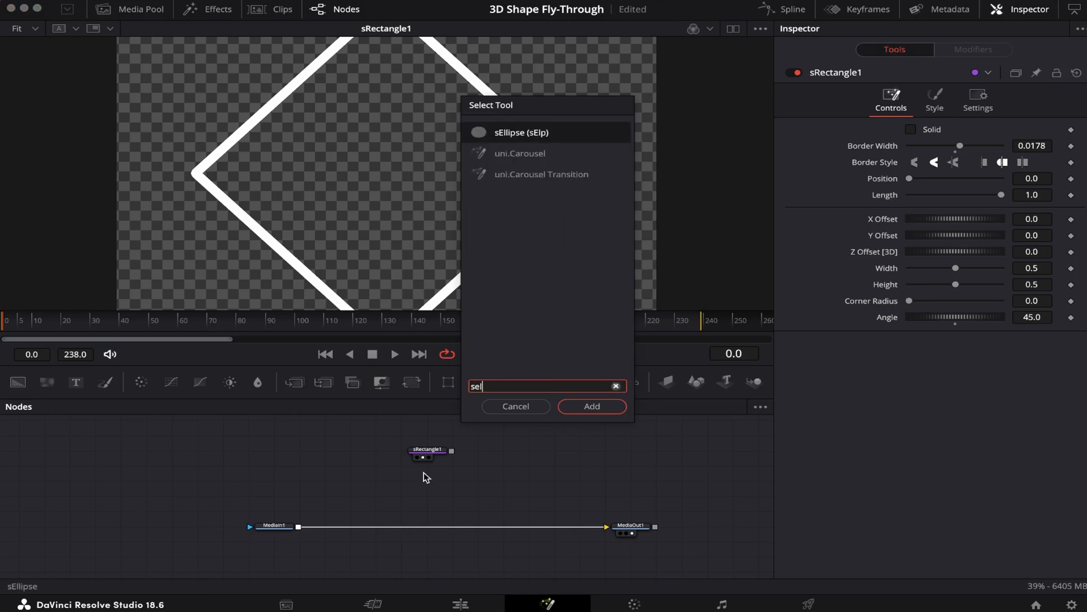
click(590, 405)
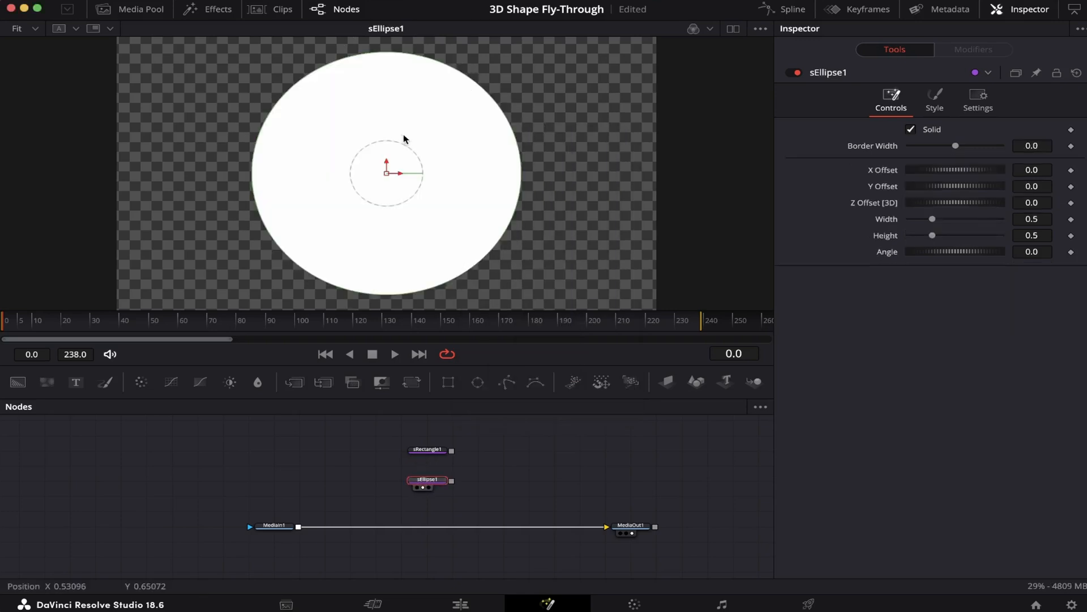
click(911, 129)
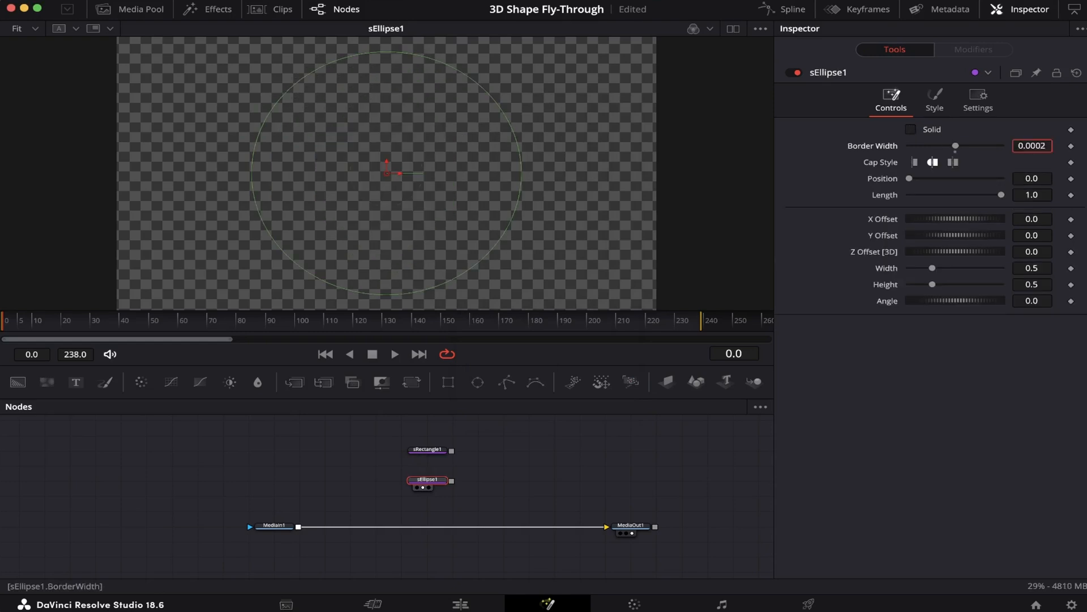
drag(956, 146, 959, 146)
text(s)
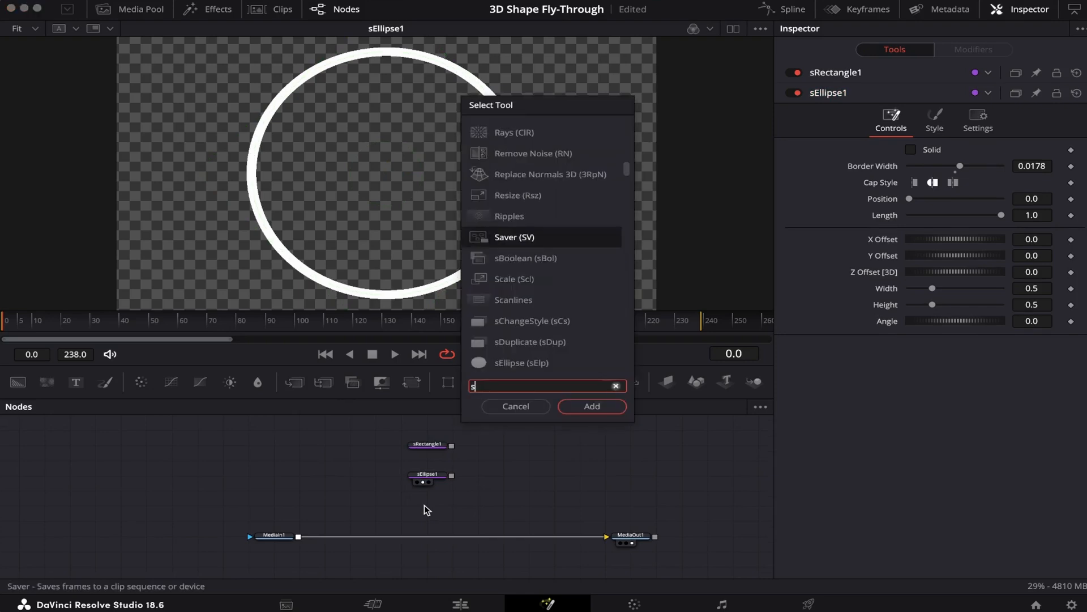
- Add an sStar node as a hollow outline, then select the rectangle shape
click(590, 405)
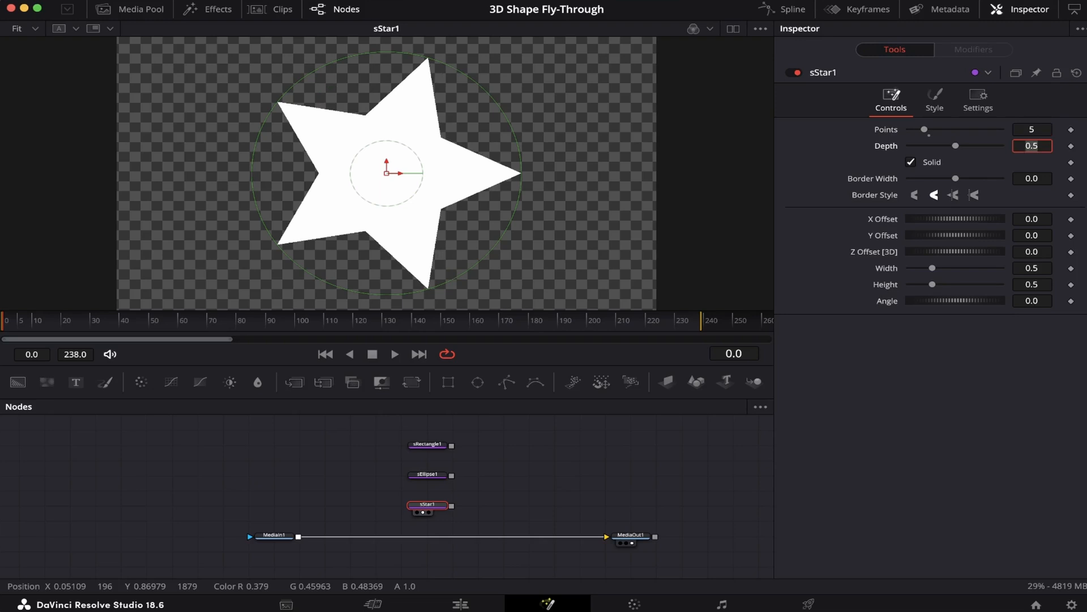
click(912, 162)
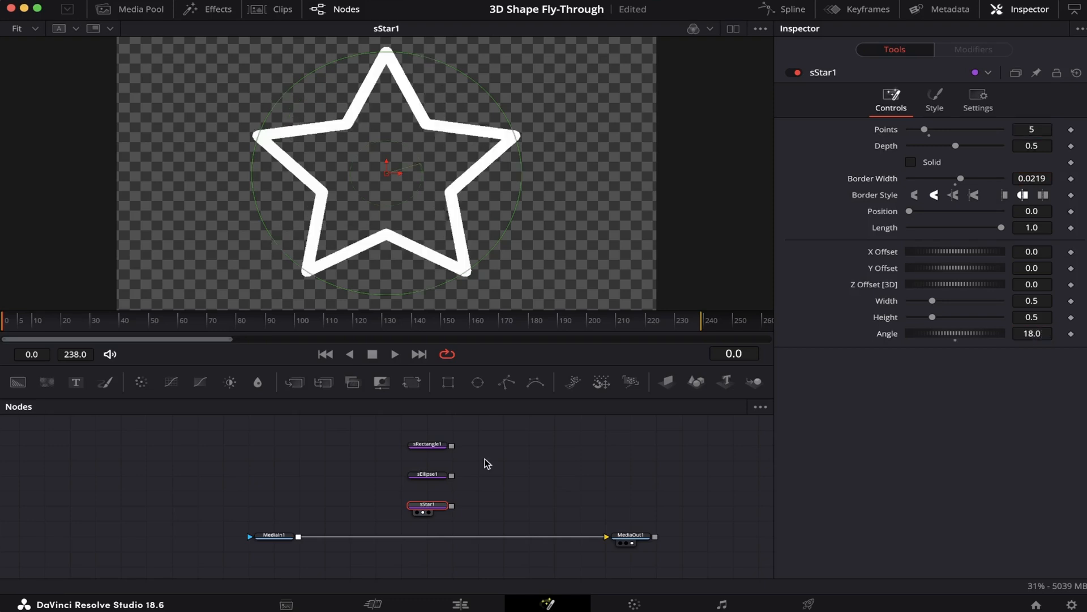
click(427, 444)
text(ssta)
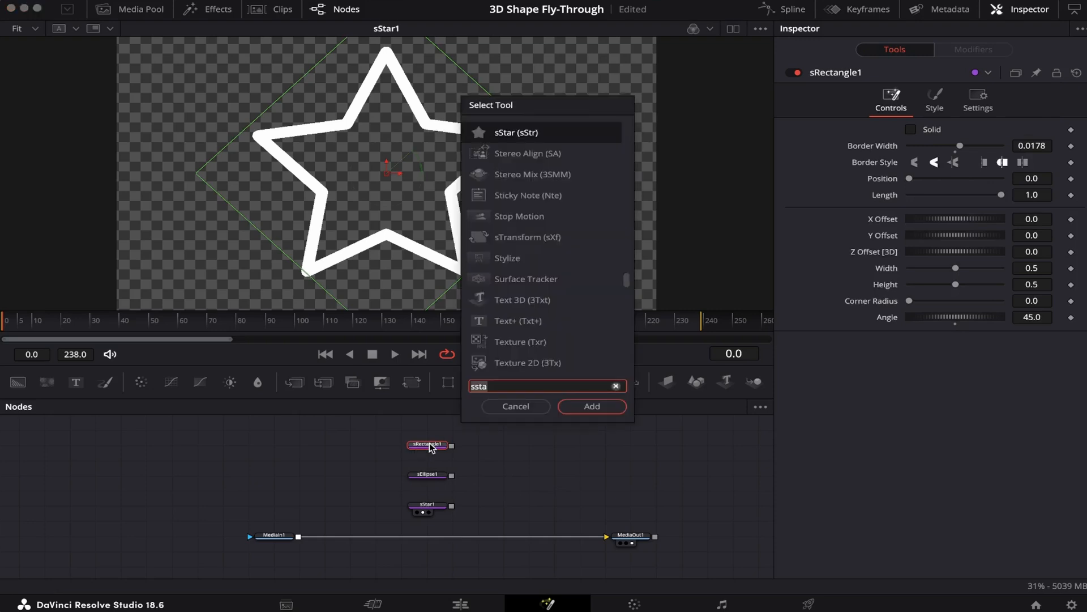
- Add an Extrude 3D node after the rectangle with a small extrusion depth
text(extr)
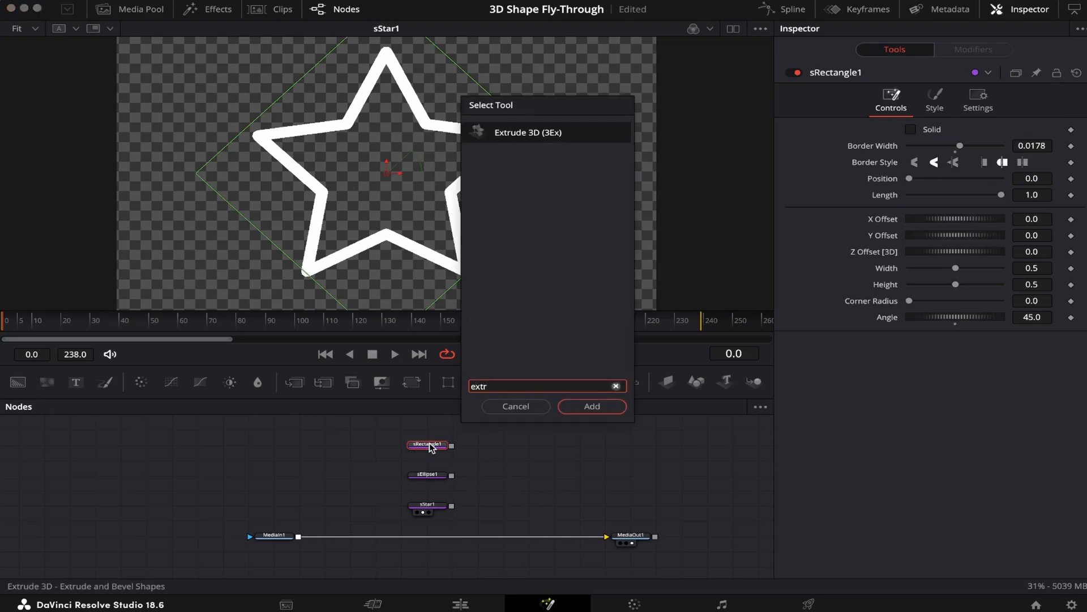
click(592, 405)
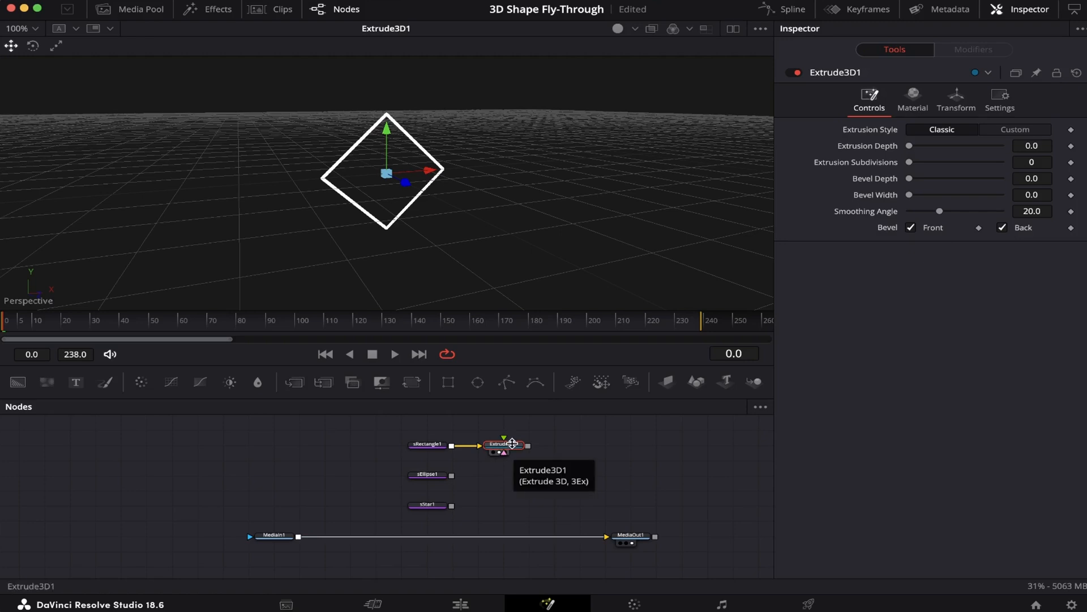
mouse_move(505, 448)
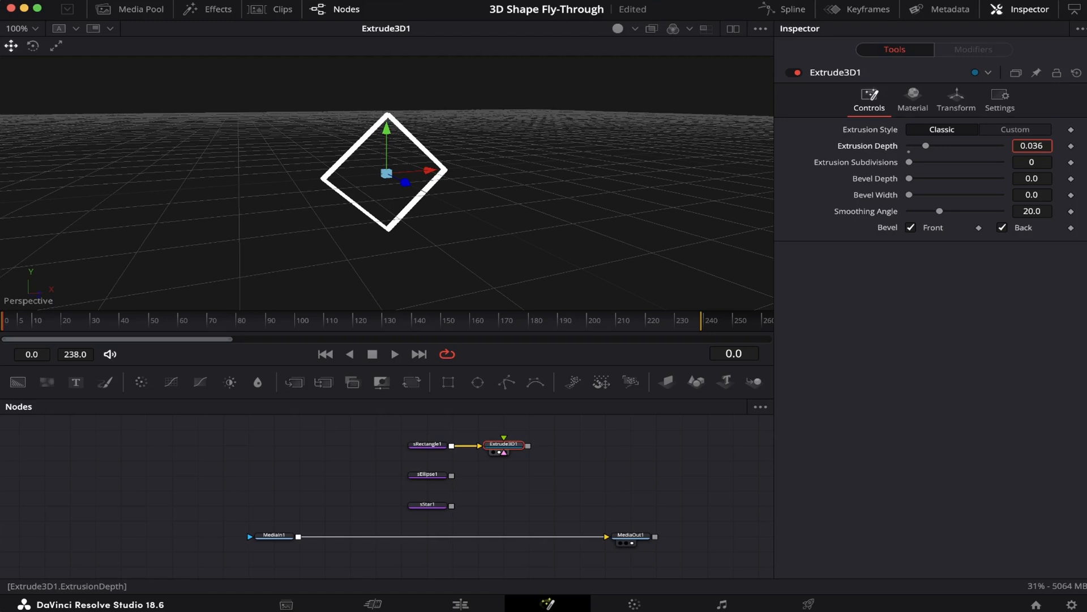
- Copy the Extrude 3D node onto the ellipse and star and view the extruded star
key(cmd+c)
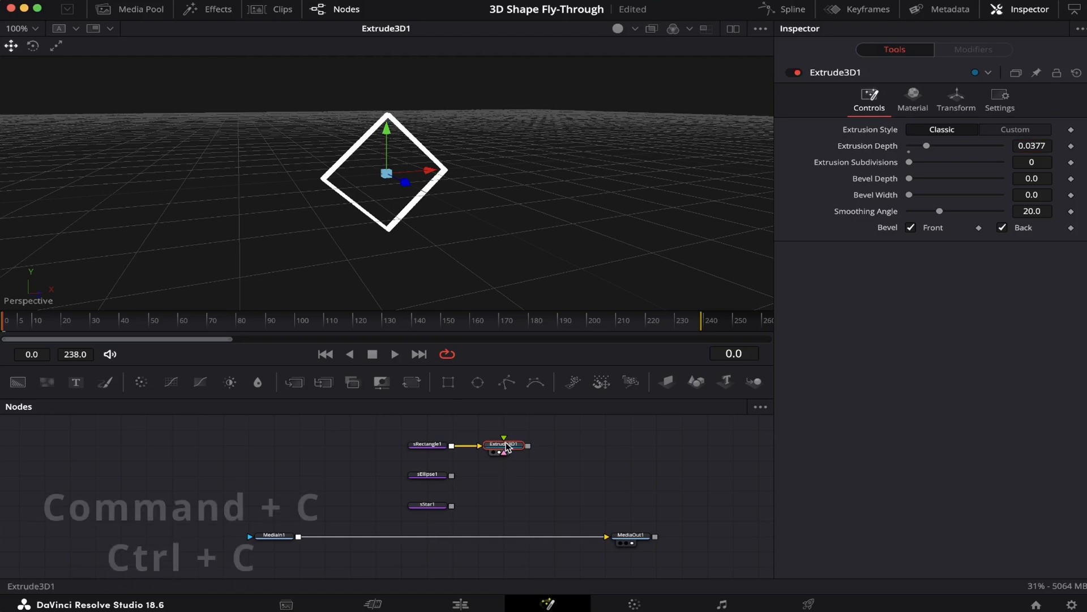
key(cmd+c)
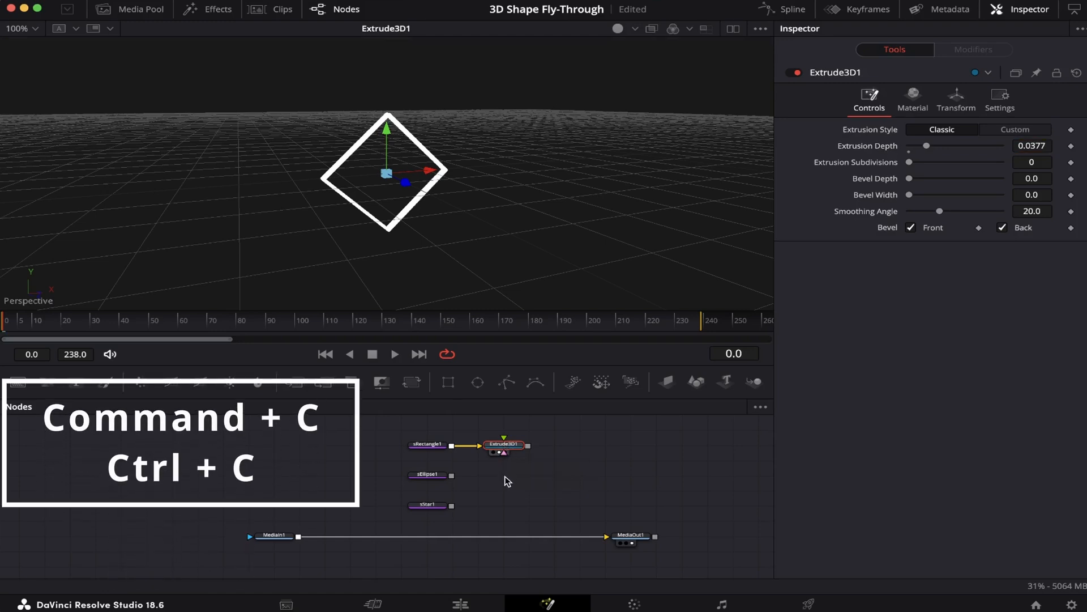
key(cmd+v)
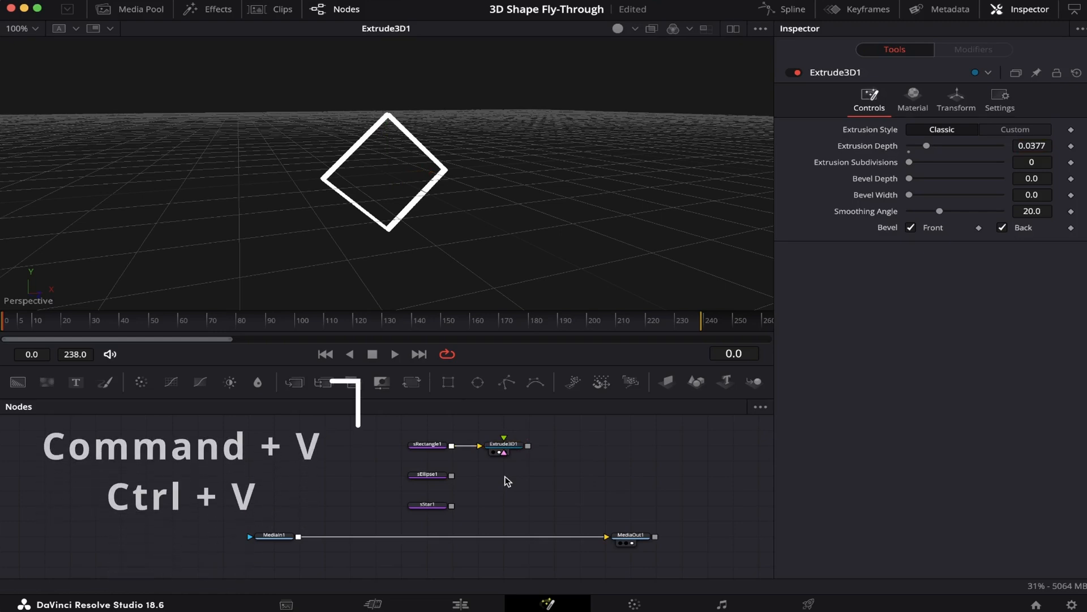
key(cmd+v)
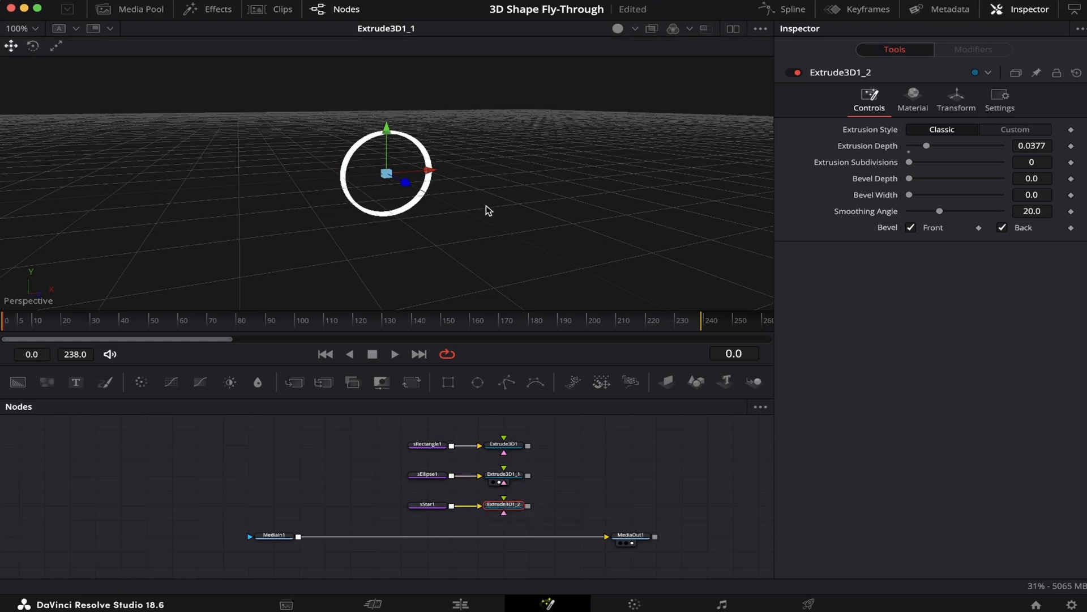
click(503, 505)
text(extr)
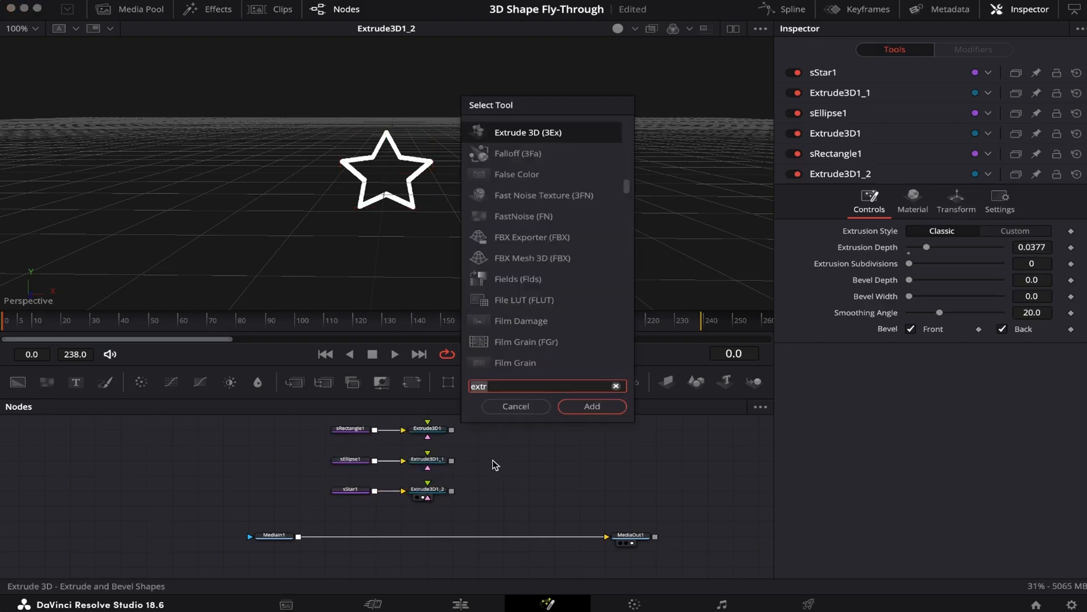
- Add a Merge 3D node combining all three extruded shapes and view the result
text(merge)
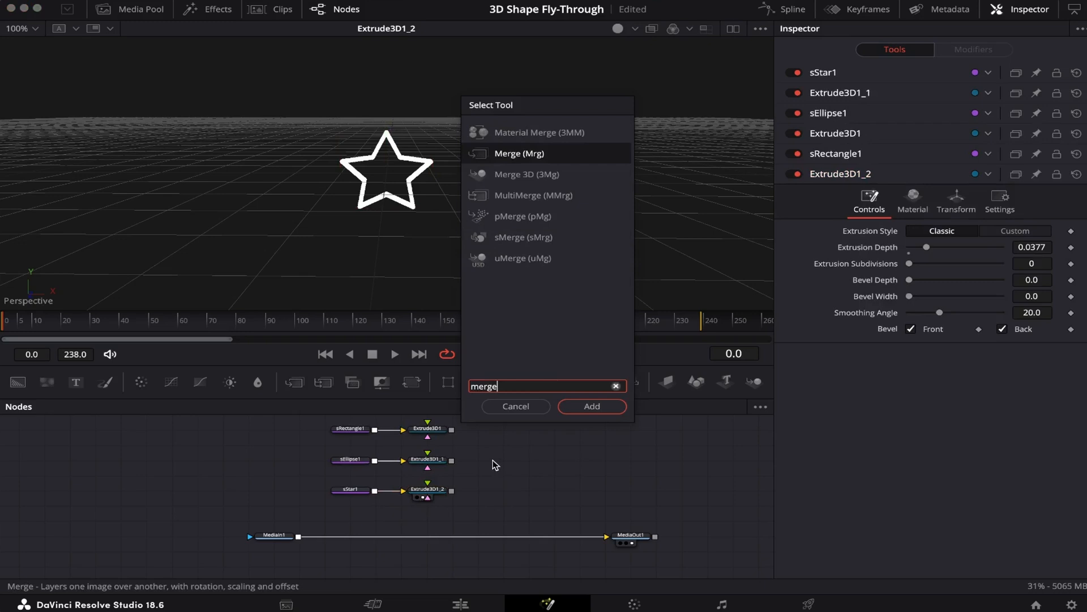
click(591, 406)
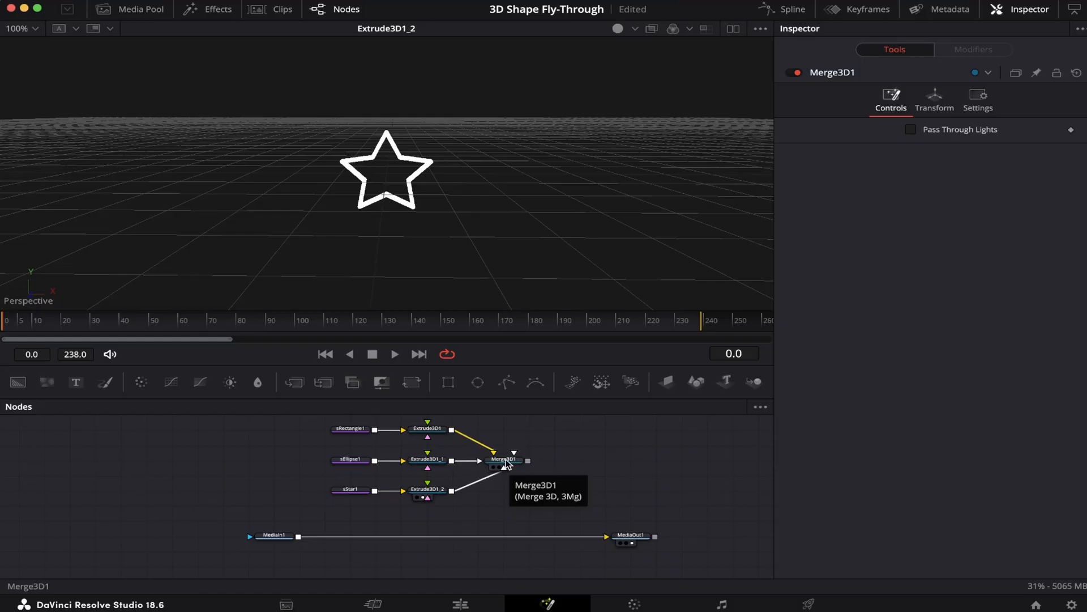
click(505, 460)
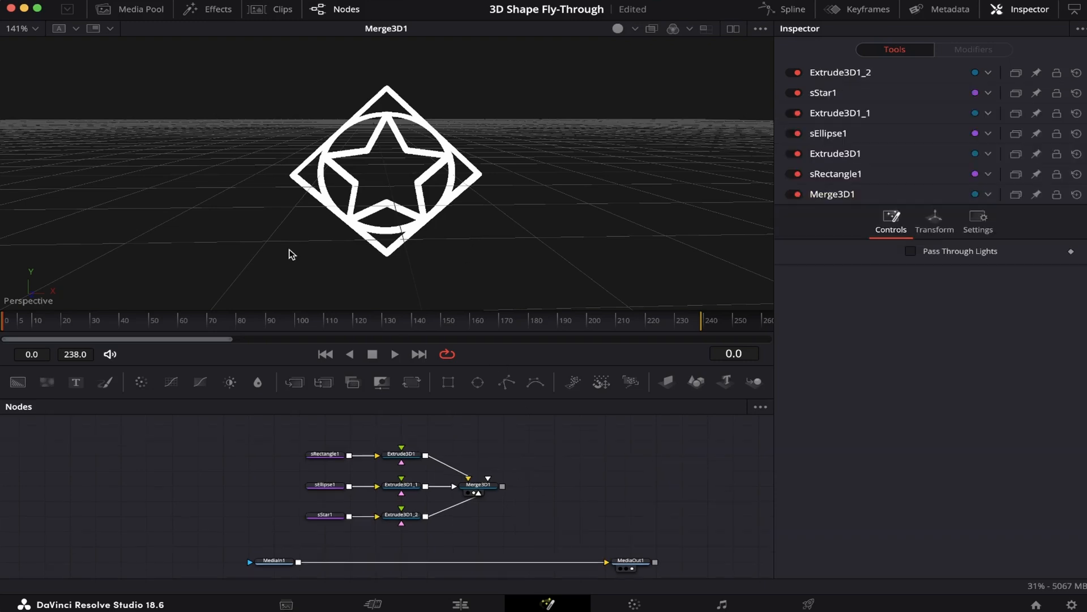
mouse_move(487, 500)
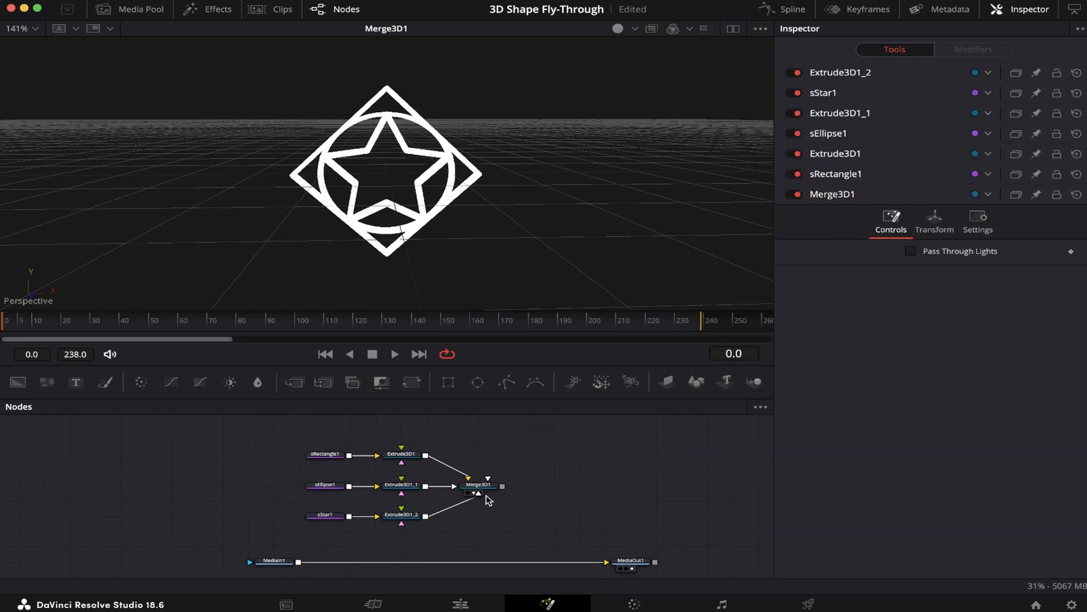
click(477, 484)
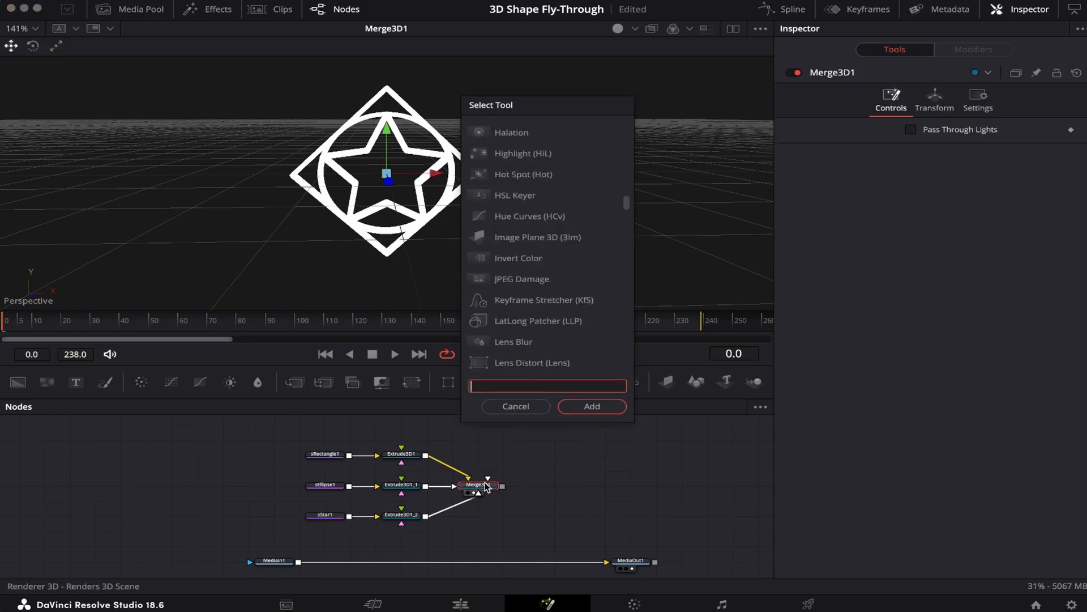
text(replace)
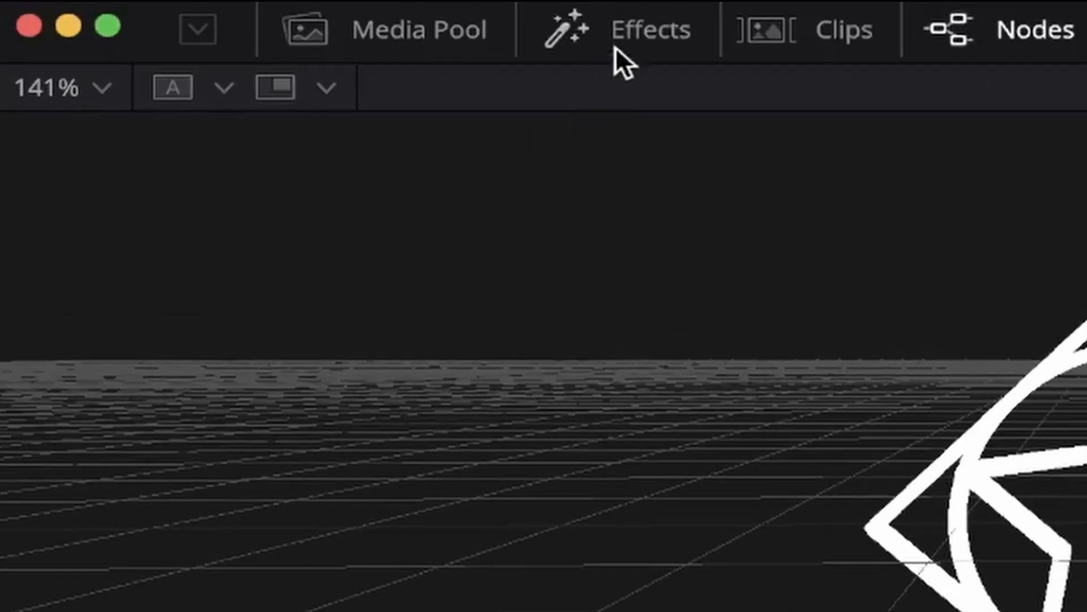
- Feed a Chrome shader from the Fusion shader templates into Replace Material 3D
click(647, 29)
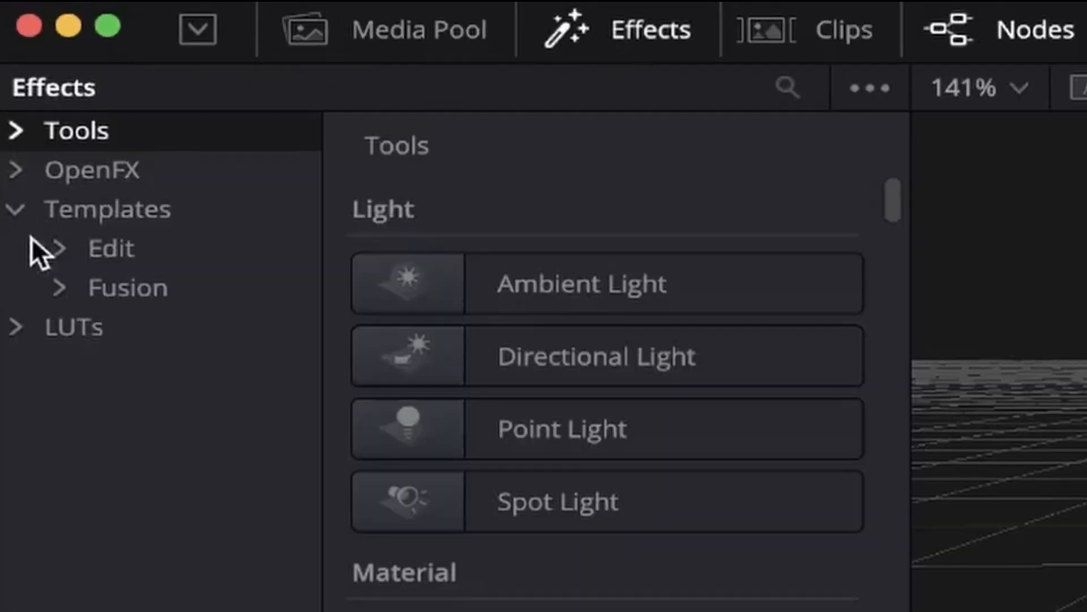
click(187, 598)
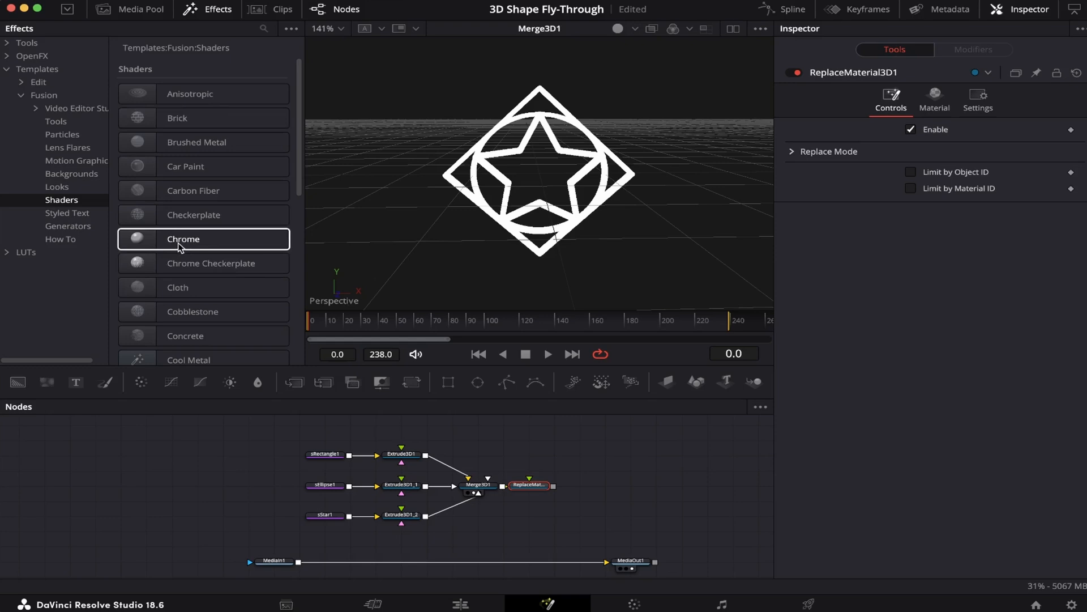
drag(183, 239, 554, 456)
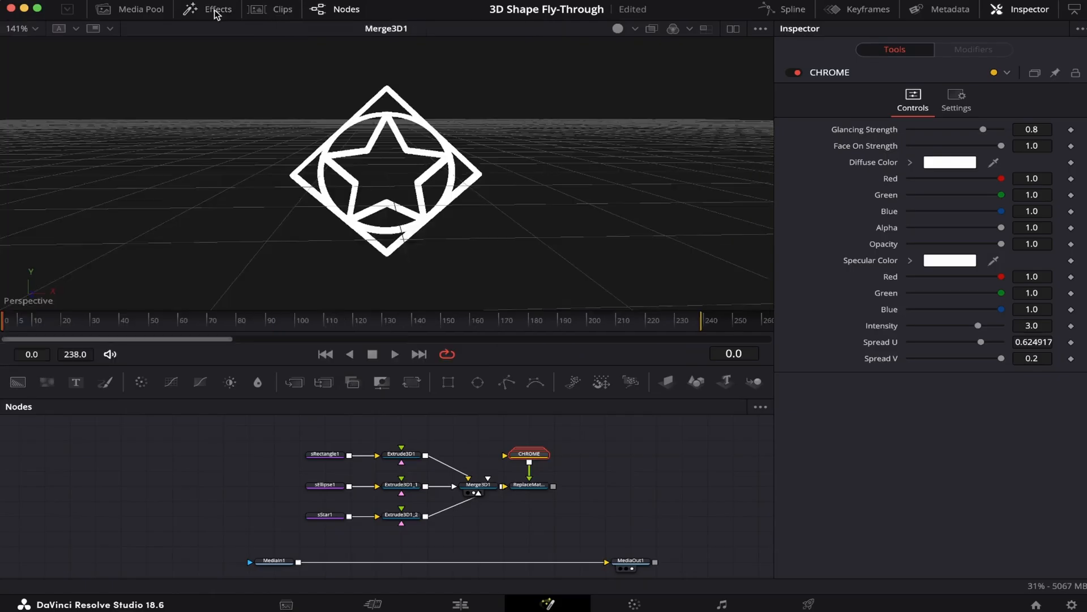
mouse_move(529, 485)
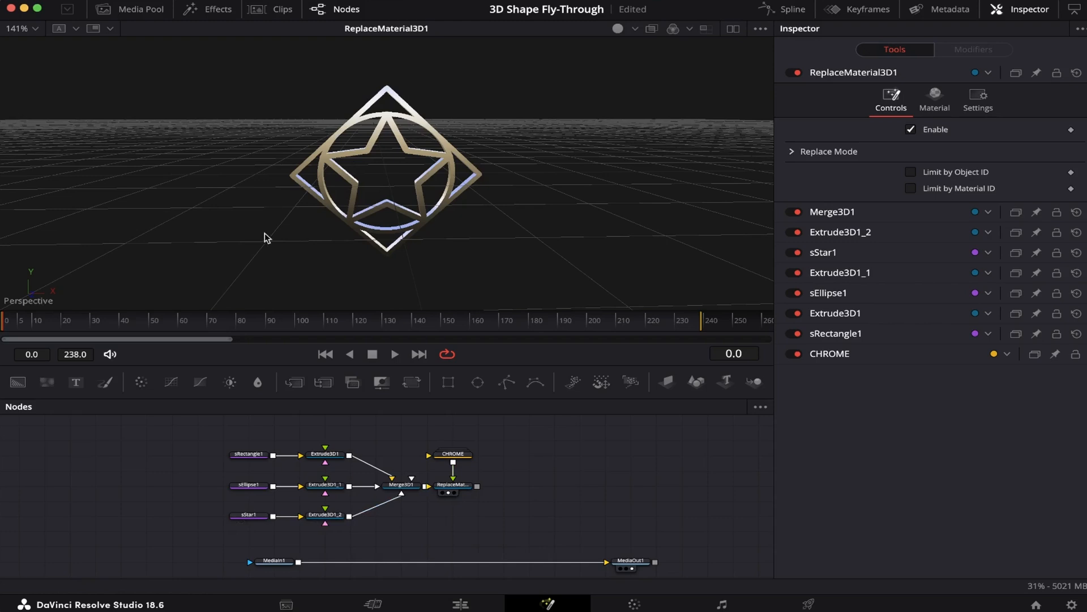
- Keyframe Y-axis rotation on the rectangle's Extrude 3D and preview the spin
click(323, 454)
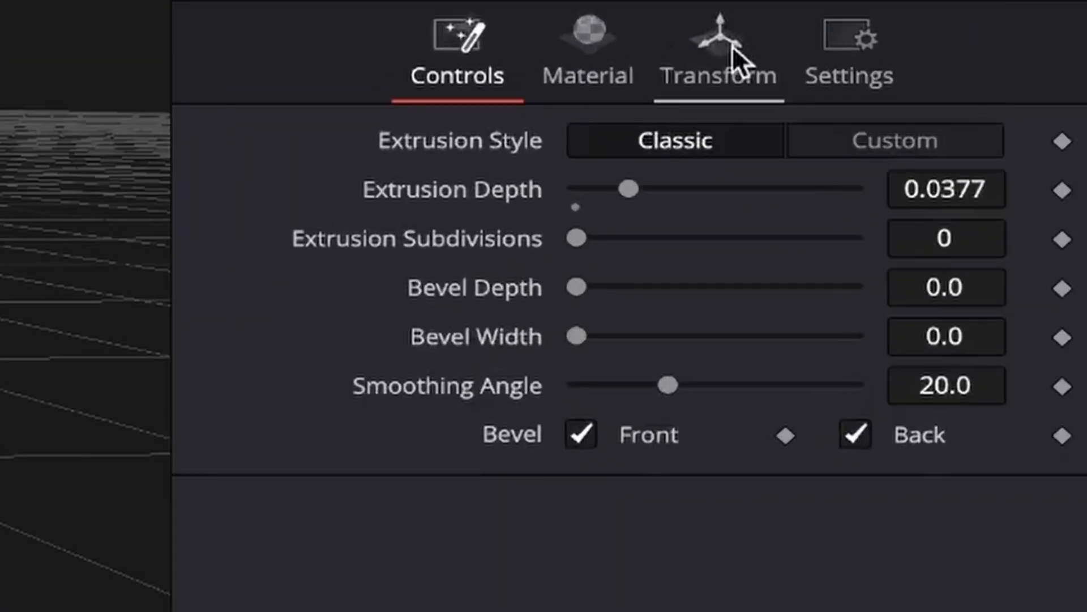
click(718, 52)
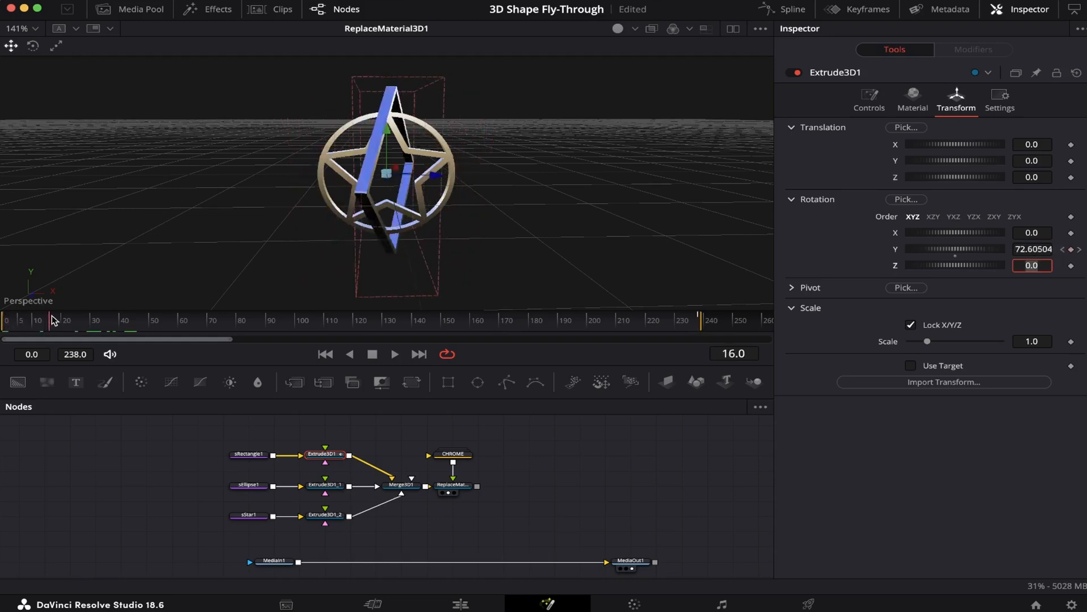
drag(52, 321, 216, 321)
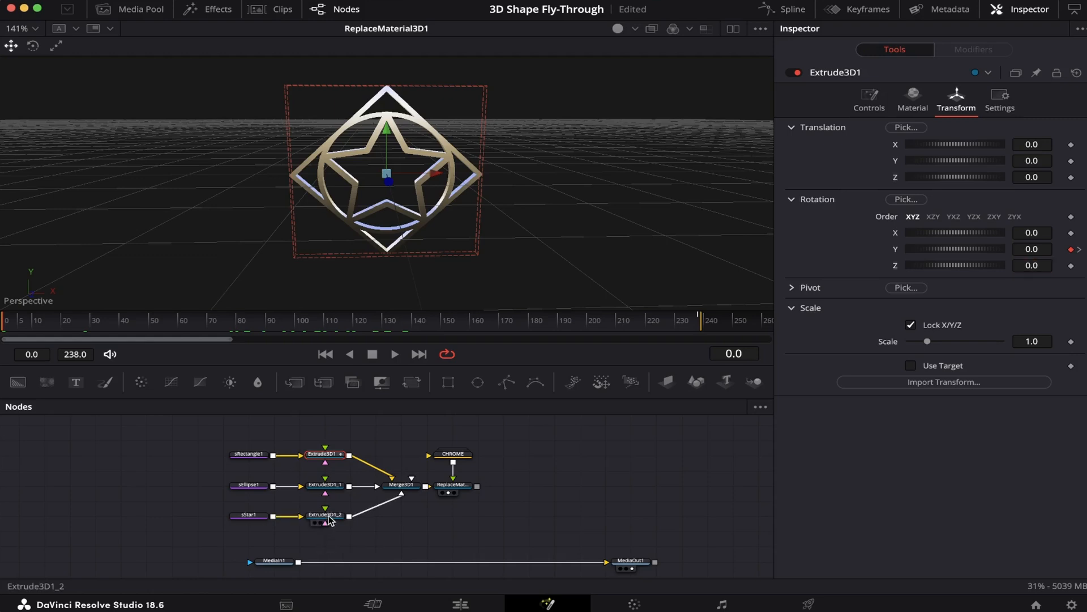
- Keyframe a negative Y rotation on the star's Extrude 3D and preview its spin
click(323, 514)
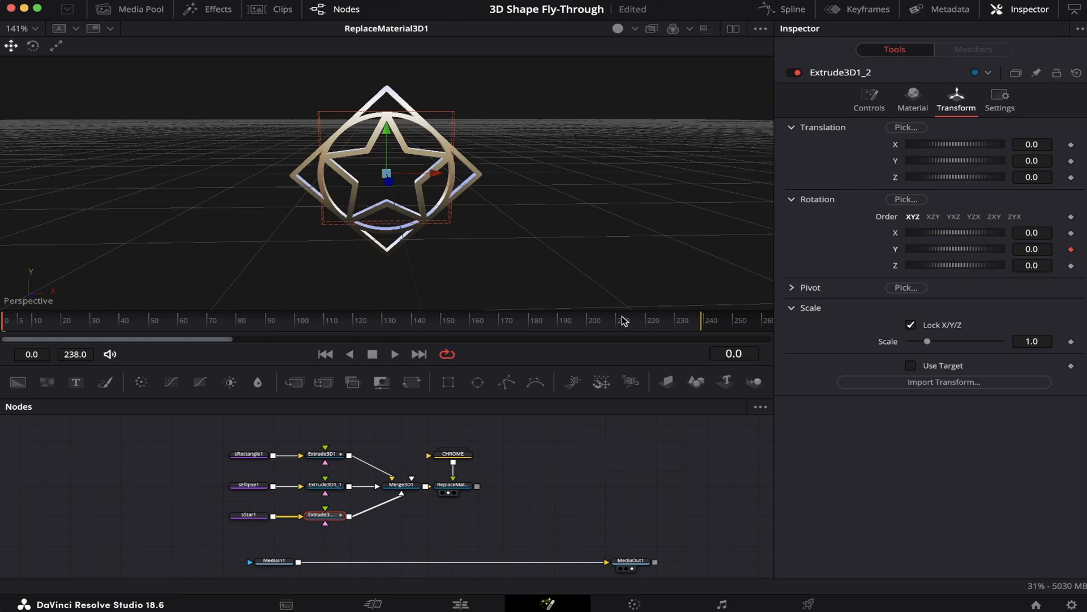
click(1031, 249)
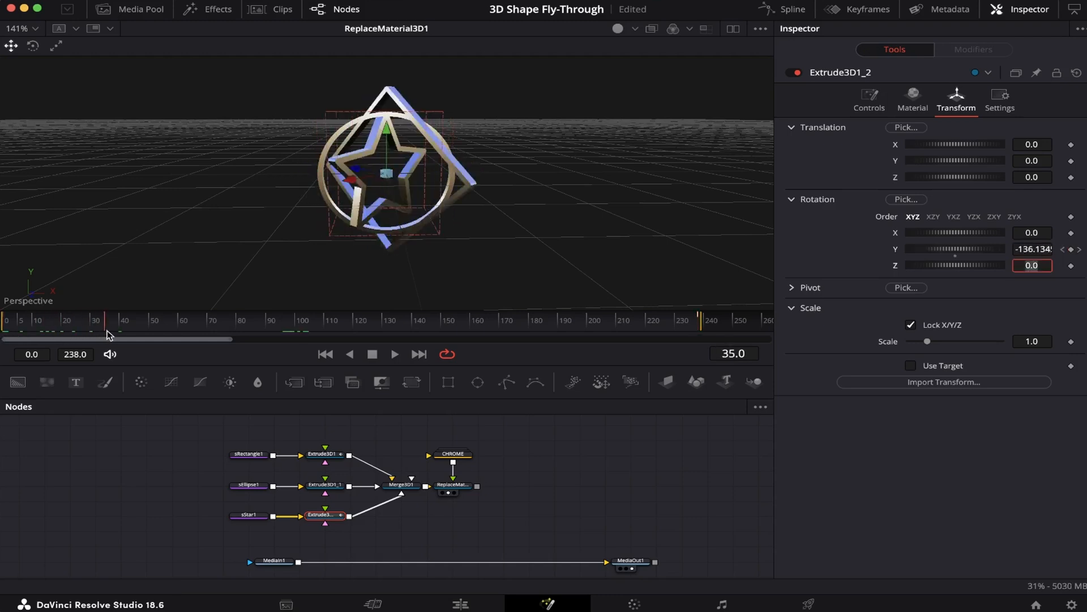
drag(91, 329, 340, 330)
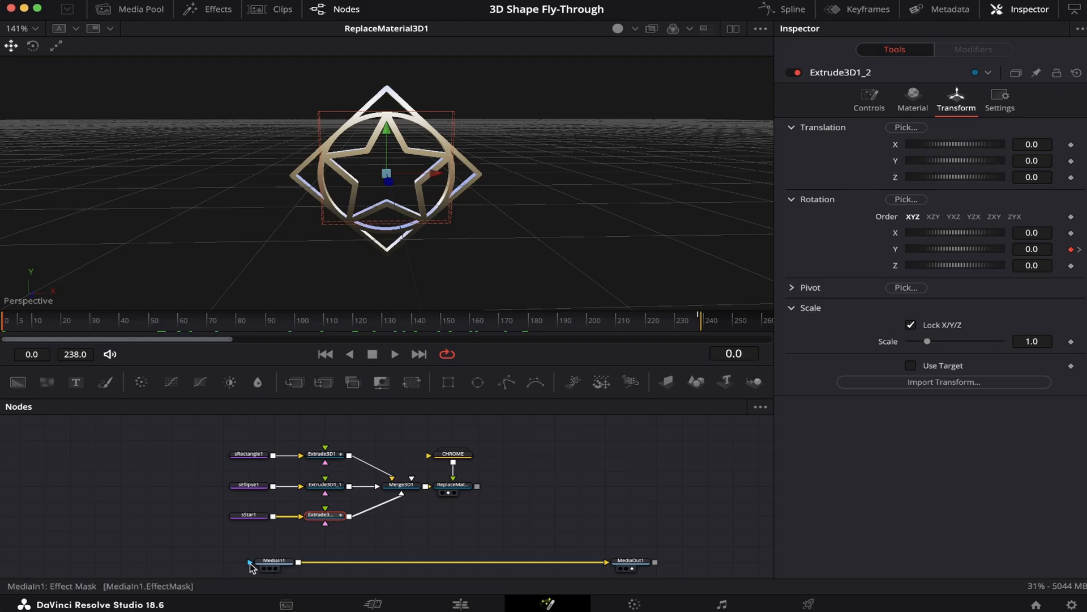
- Add a Renderer 3D after ReplaceMaterial3D1 and merge its output over the canyon clip
click(452, 485)
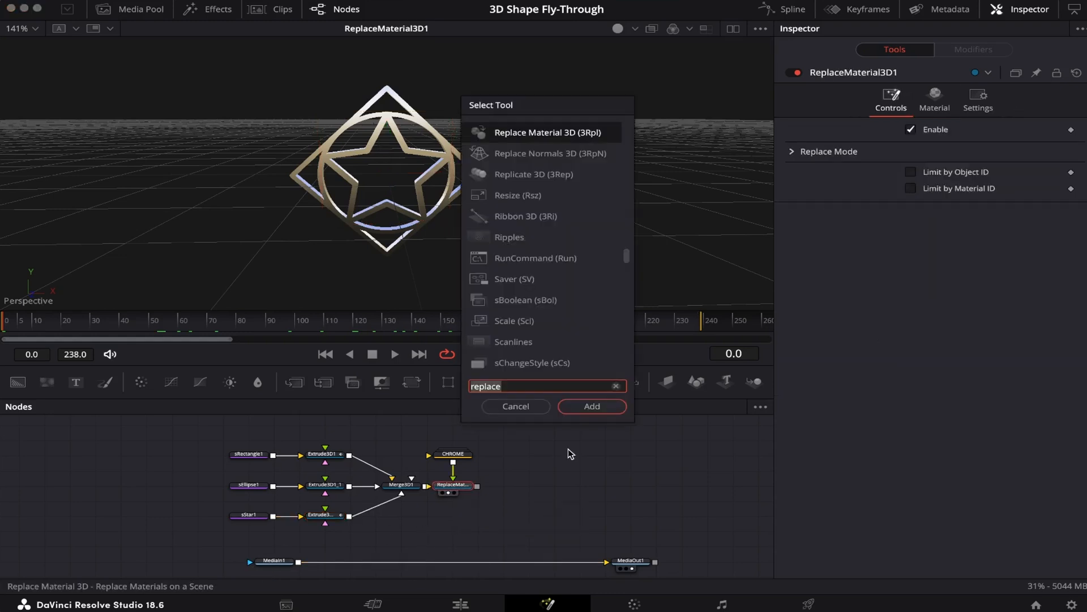
text(rend)
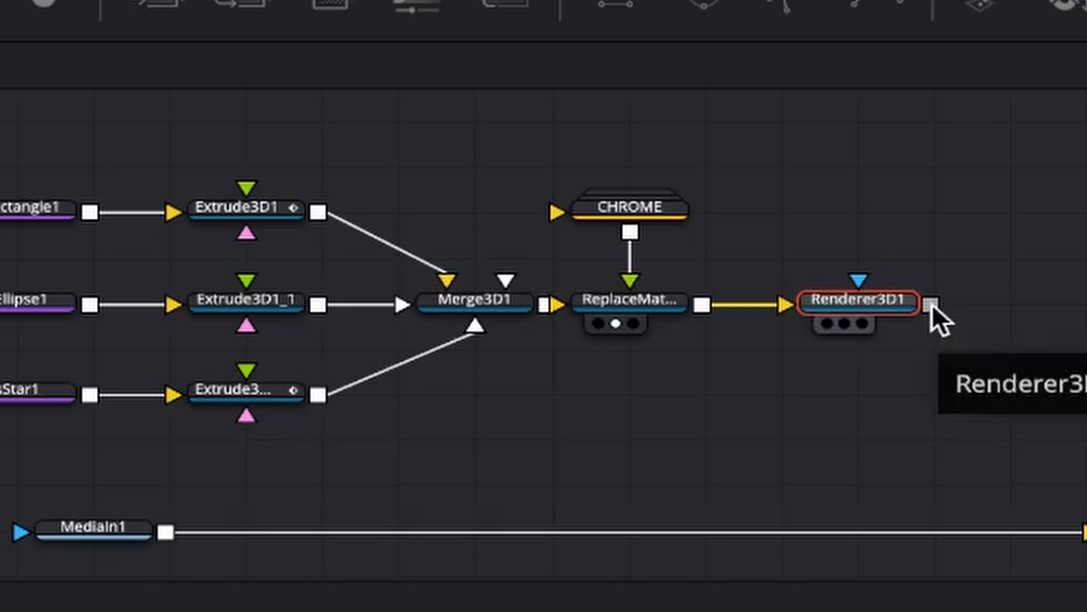
drag(932, 303, 191, 496)
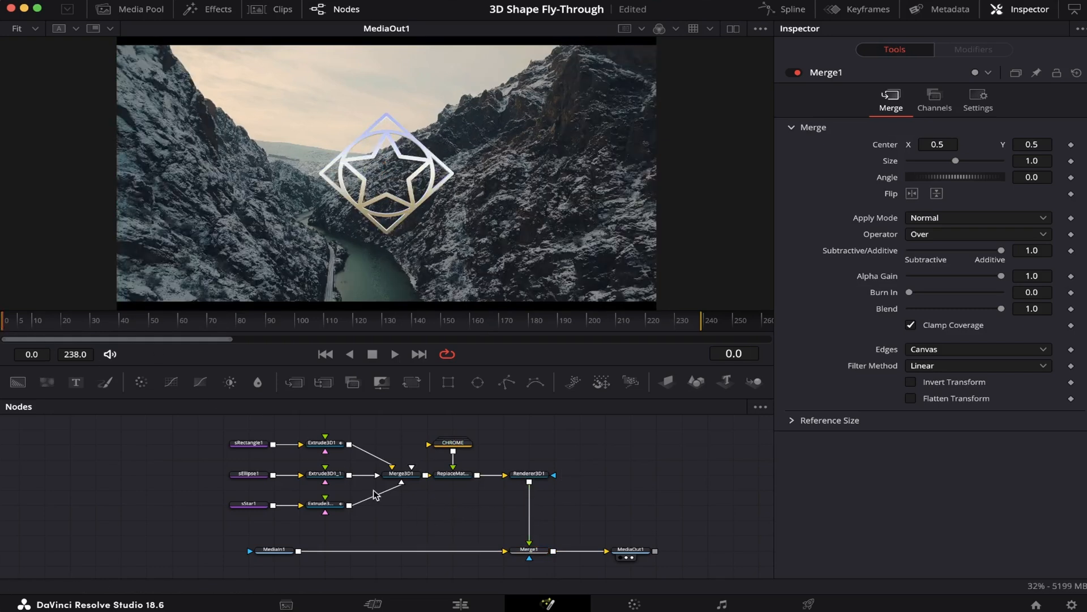
- Keyframe Merge3D1 Translation Z from 1.81 to 12.96 so the shapes fly past the camera
click(401, 474)
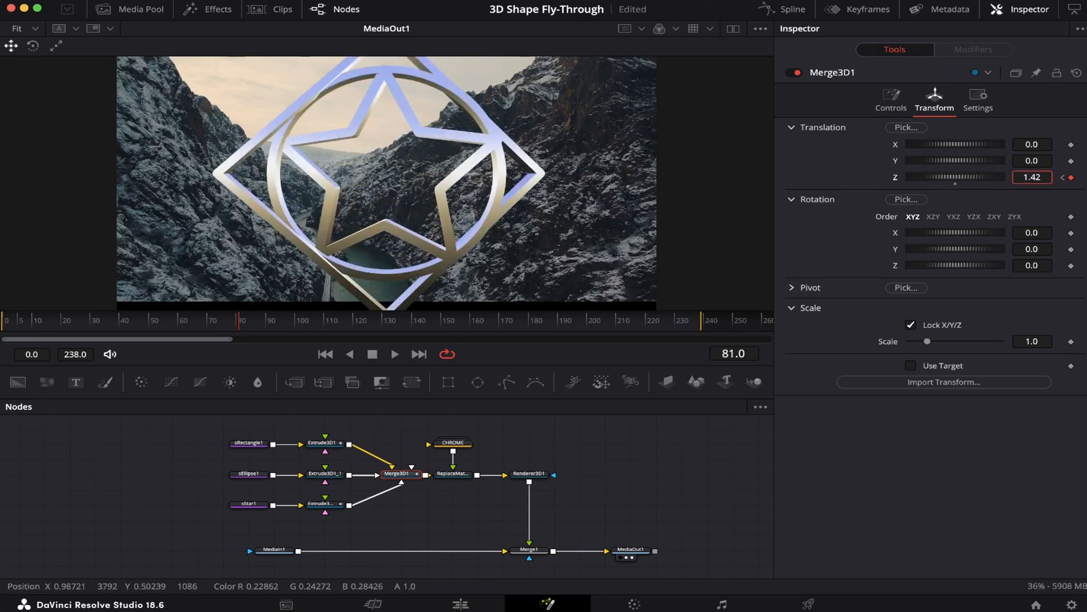
text(1.81)
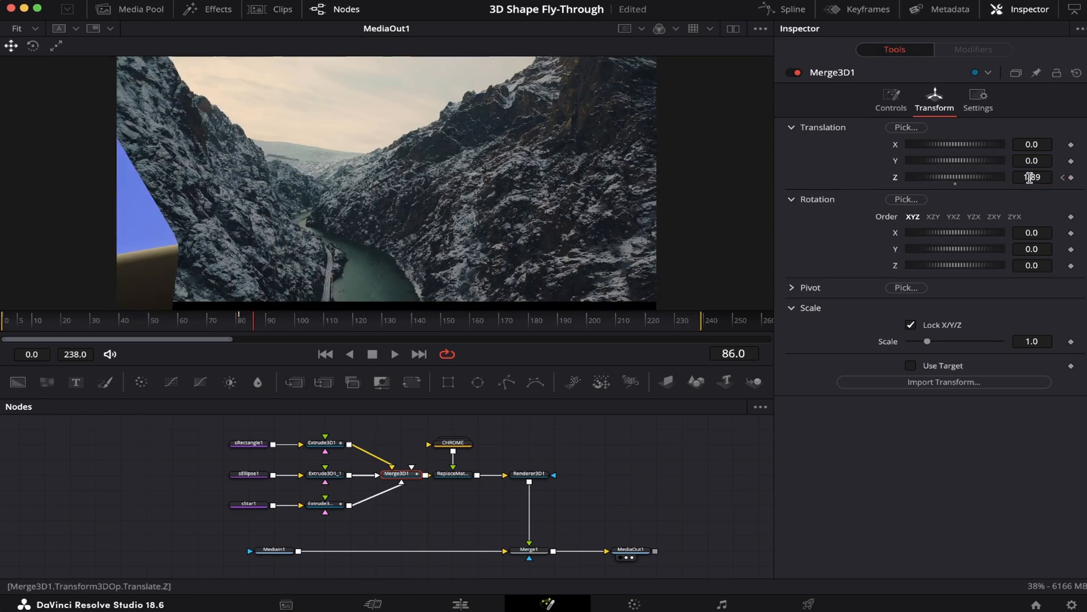
text(12.96)
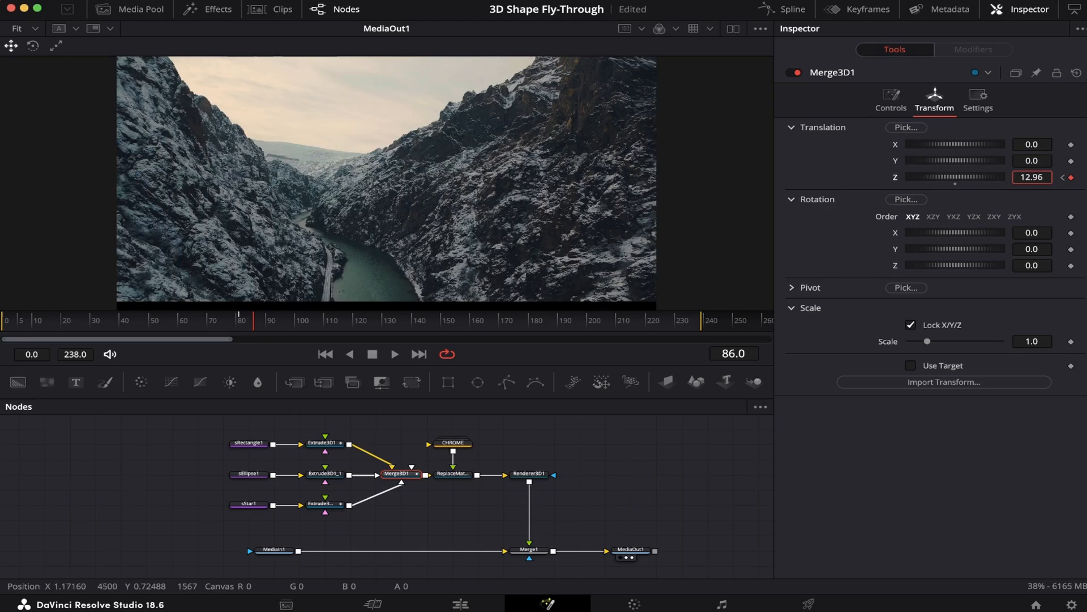